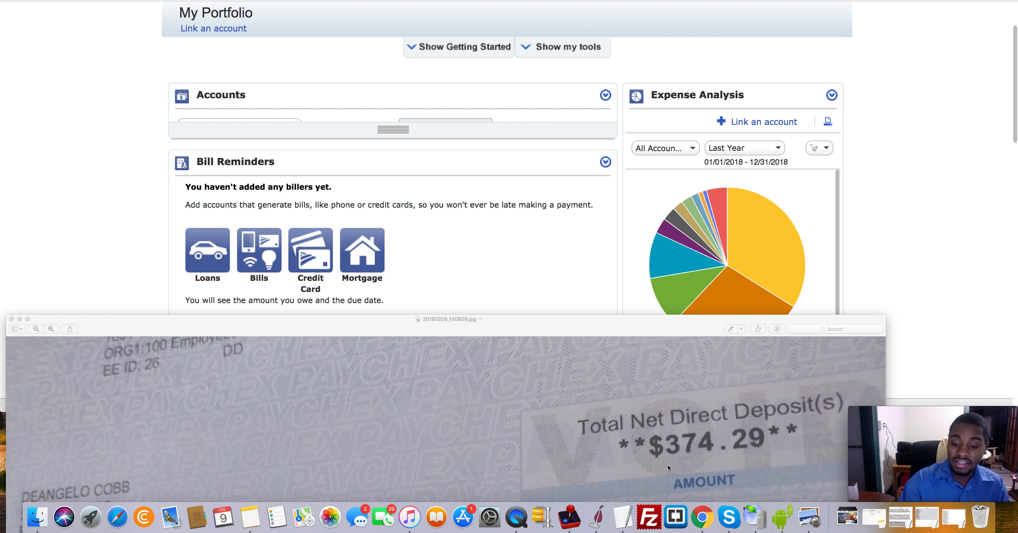
mouse_move(708, 451)
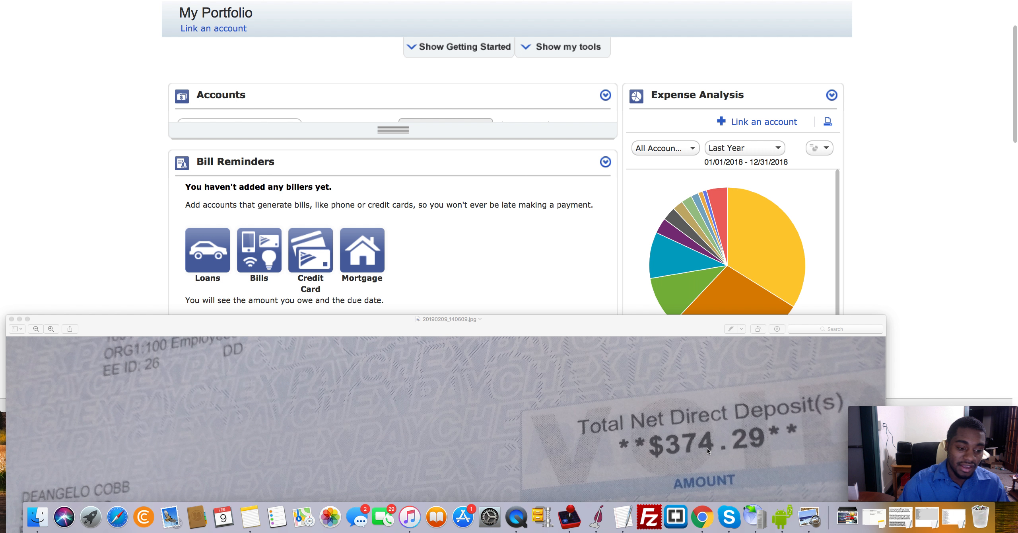
mouse_move(730, 451)
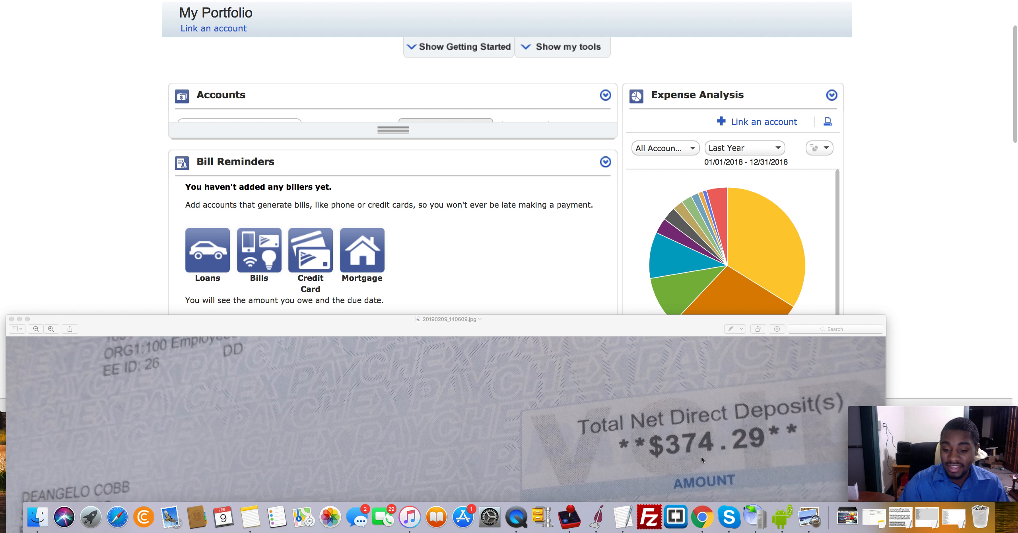
mouse_move(574, 242)
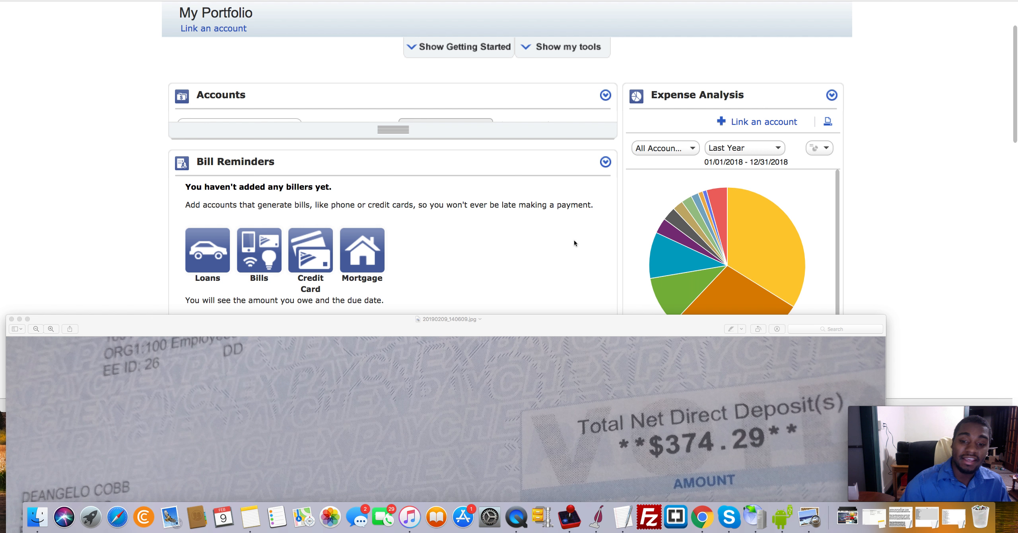
mouse_move(574, 228)
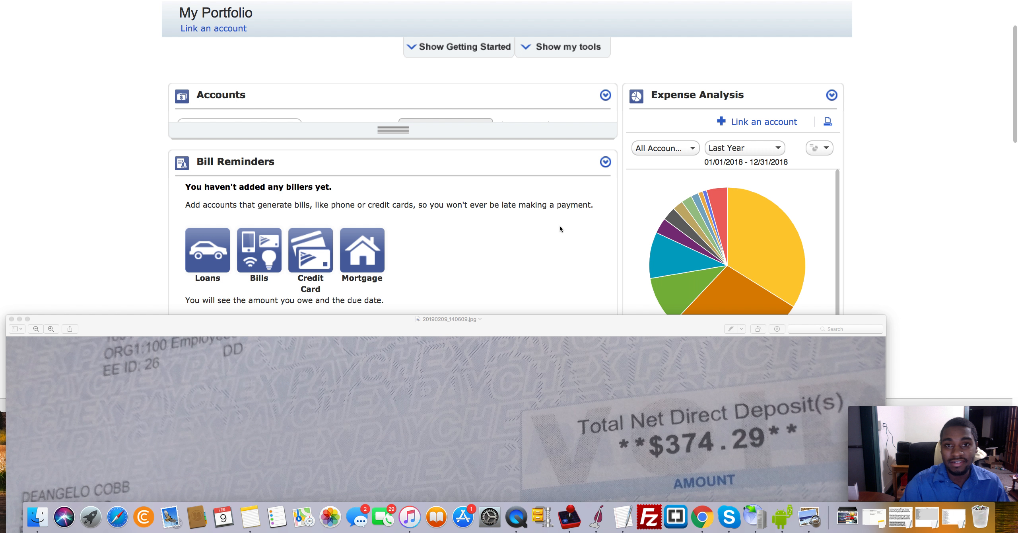
mouse_move(588, 206)
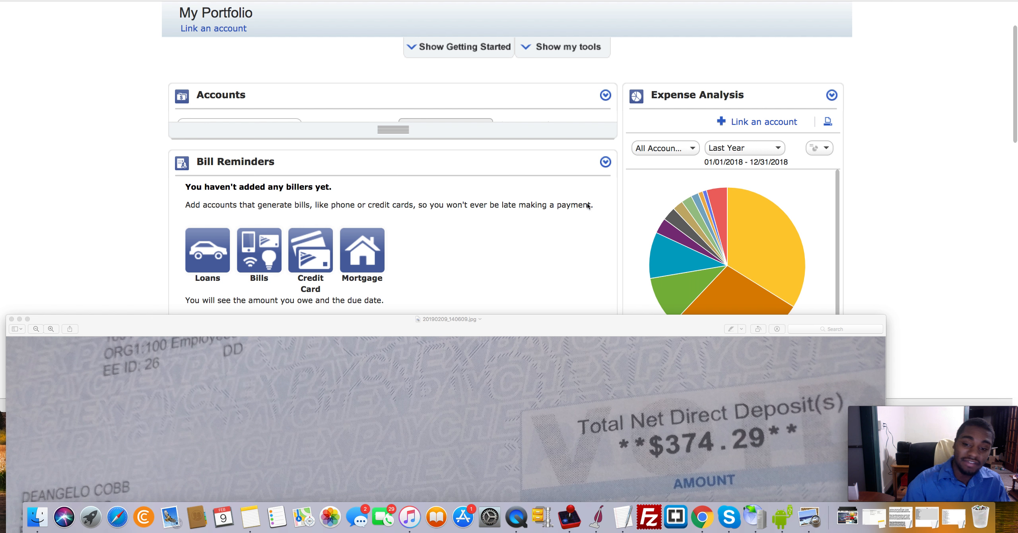
mouse_move(575, 188)
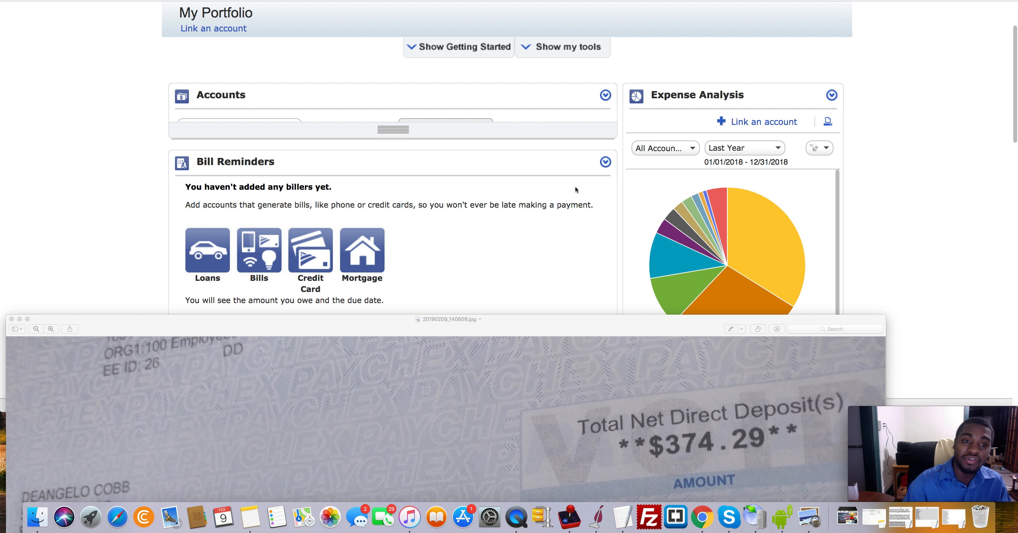
mouse_move(665, 393)
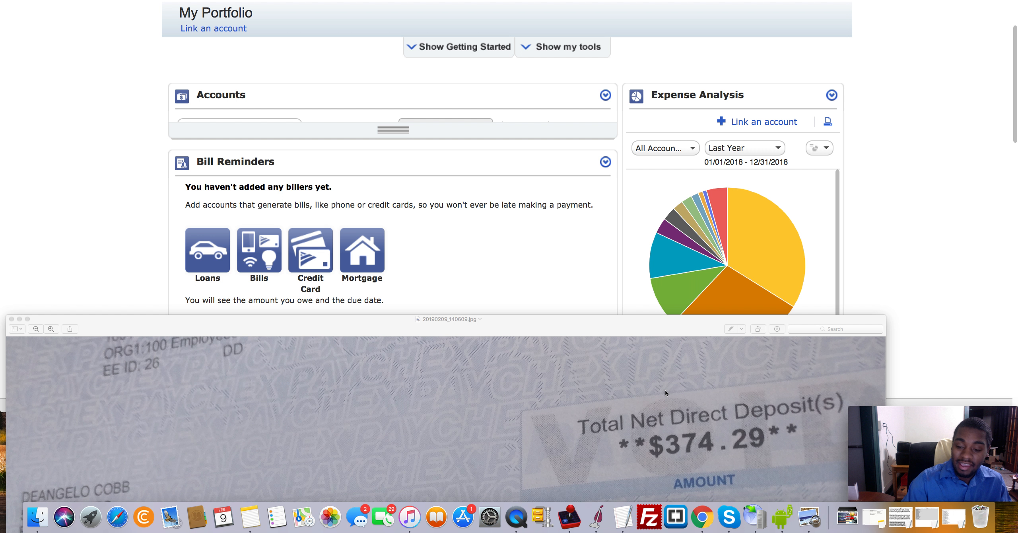
mouse_move(721, 456)
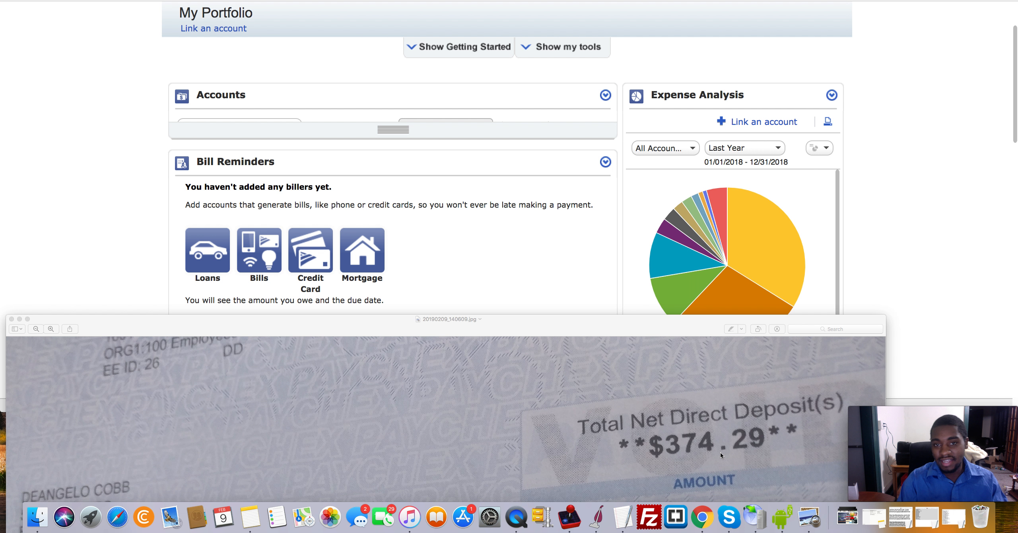
mouse_move(710, 458)
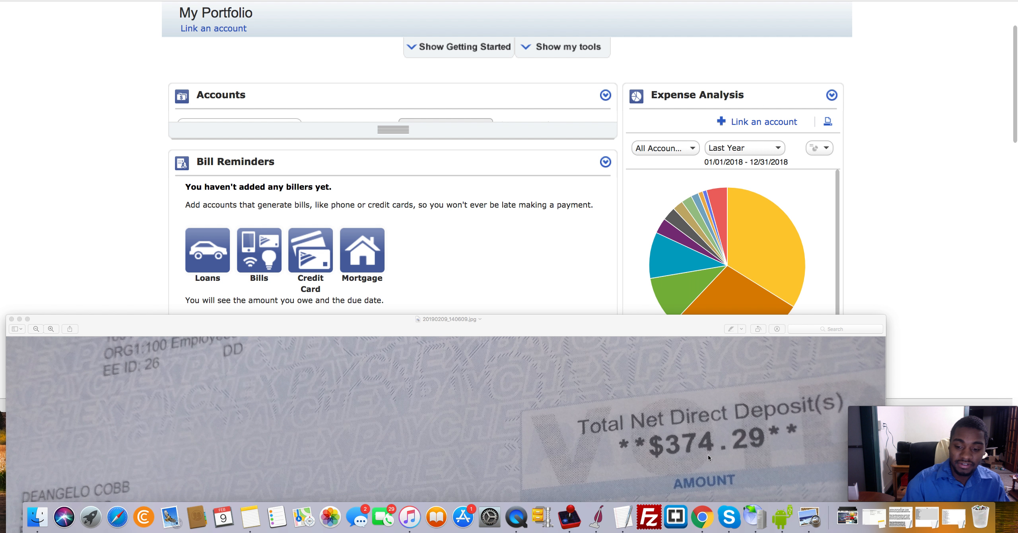
mouse_move(703, 460)
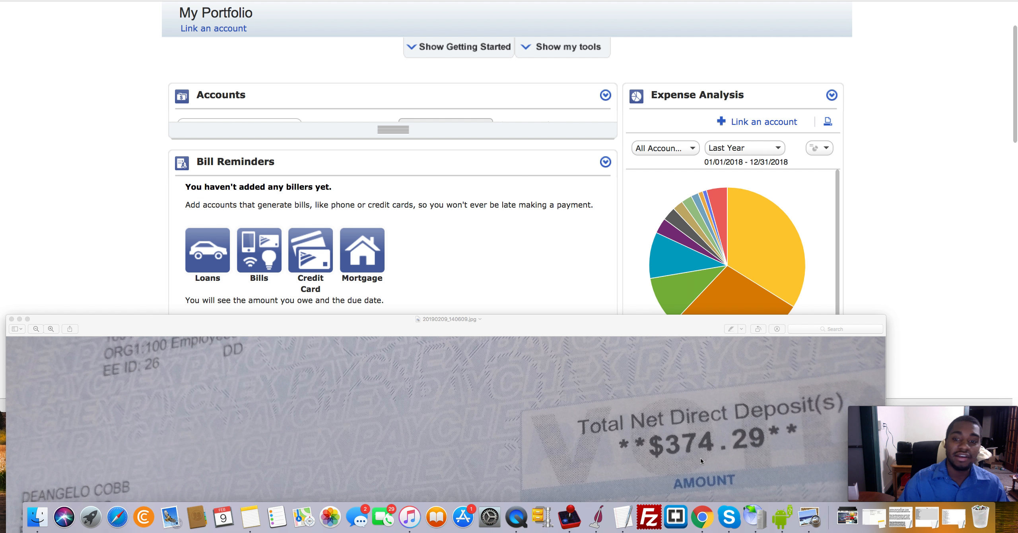
mouse_move(662, 320)
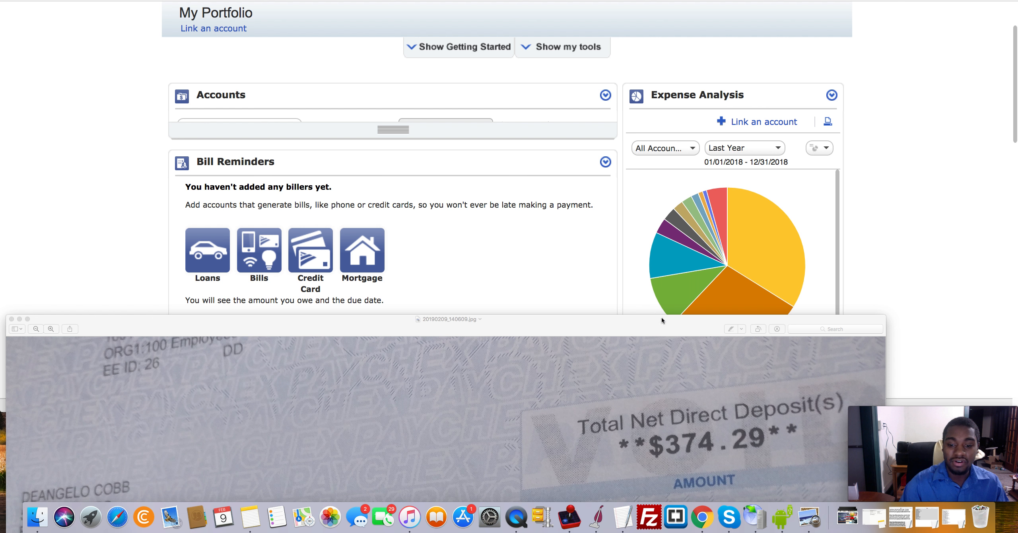
mouse_move(526, 254)
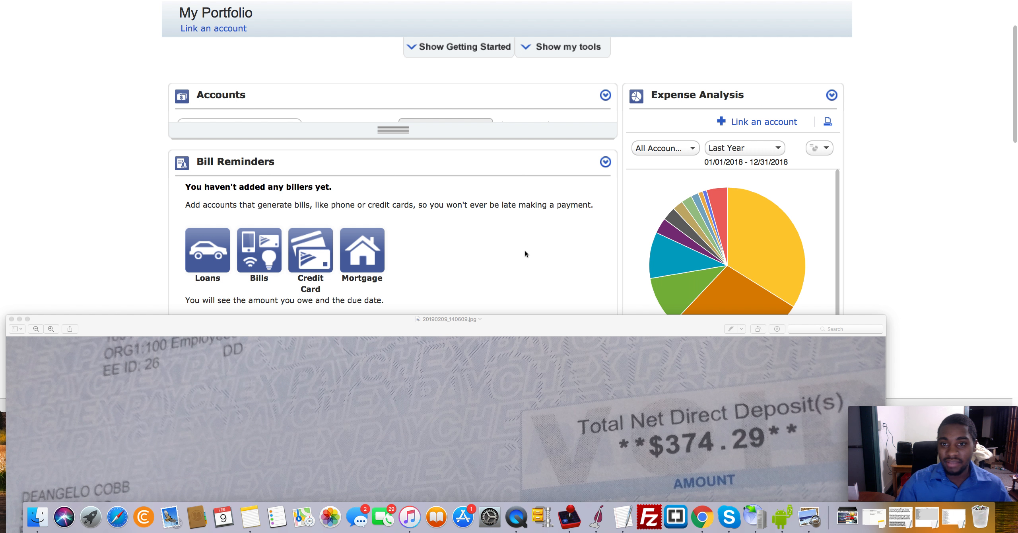
mouse_move(482, 332)
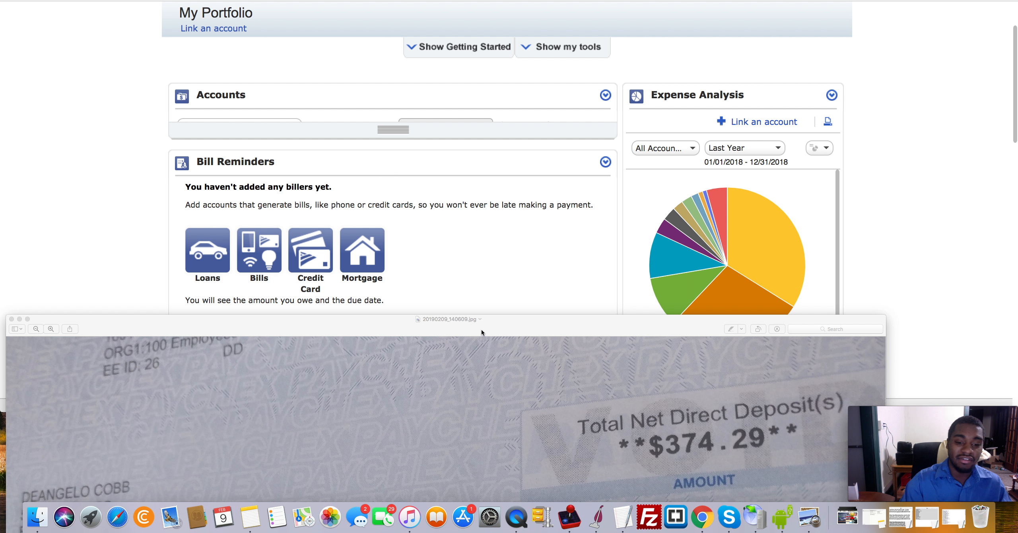
mouse_move(520, 263)
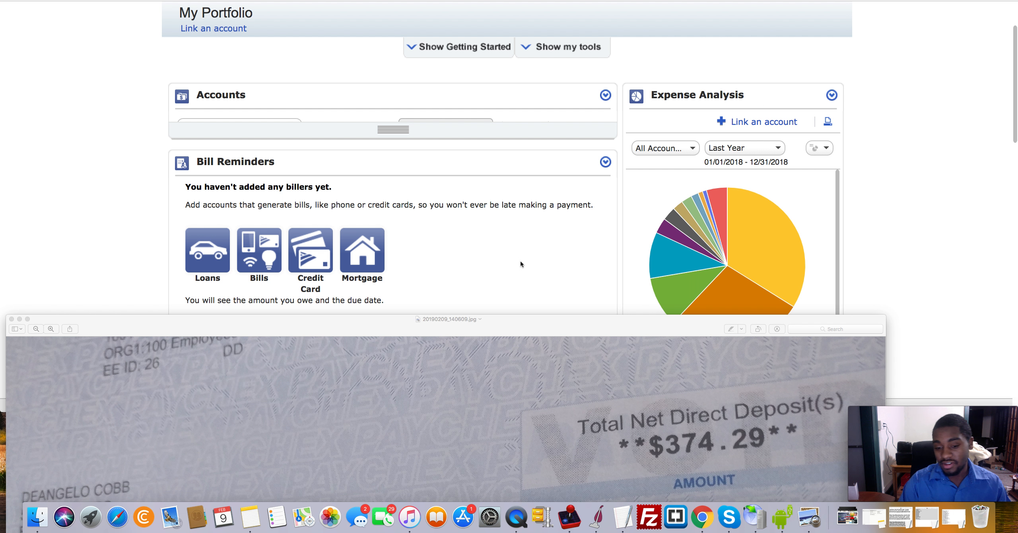
mouse_move(666, 435)
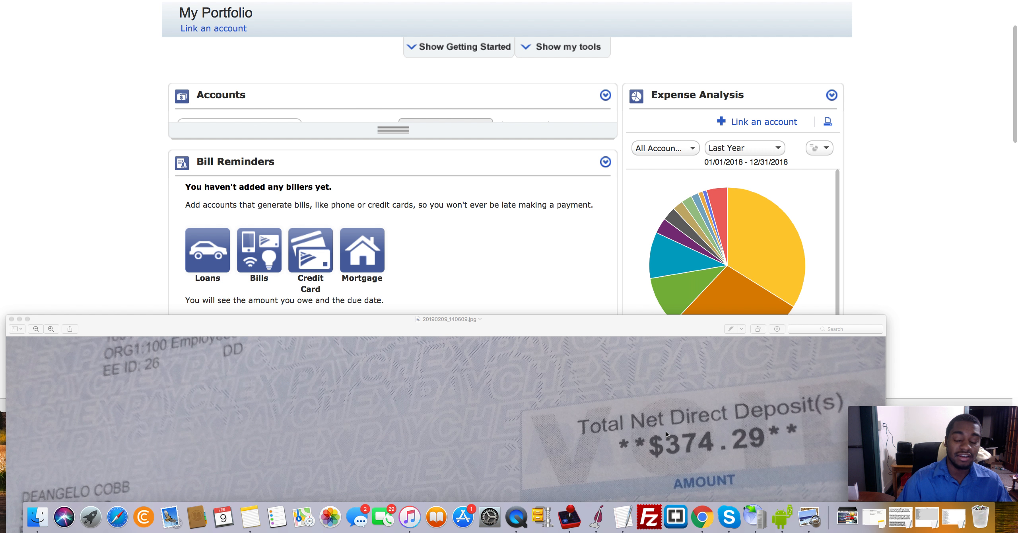
mouse_move(985, 328)
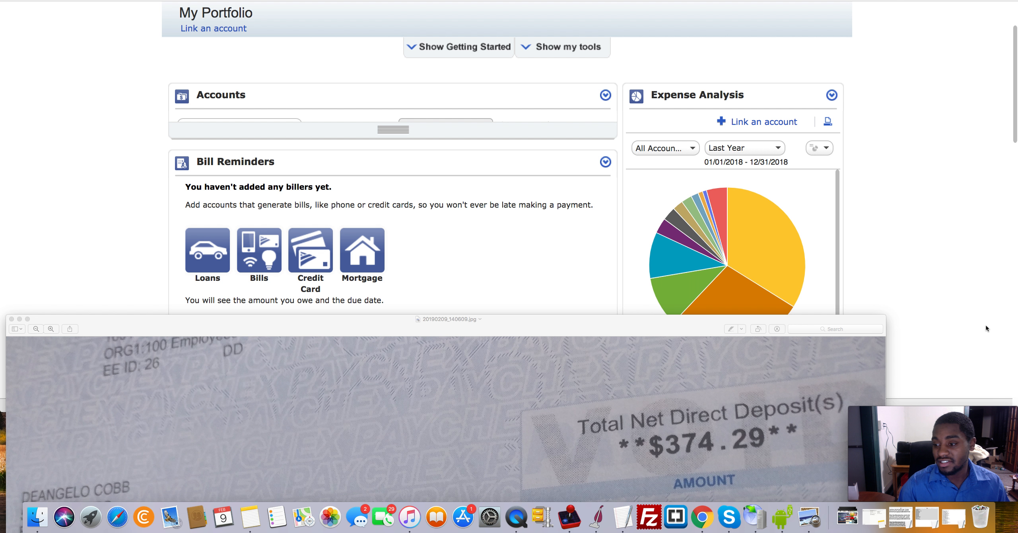
scroll("down", 3)
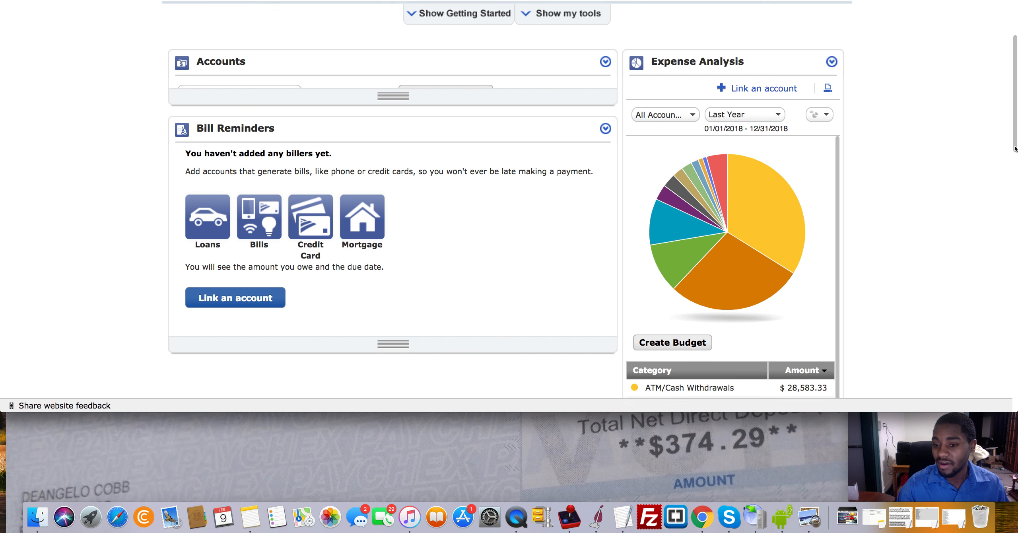
scroll("down", 3)
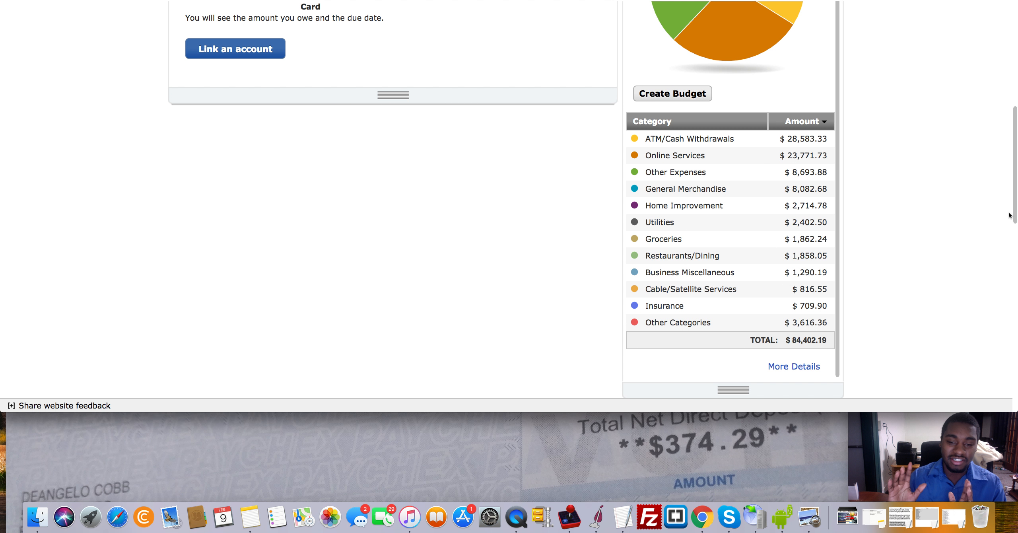
mouse_move(860, 244)
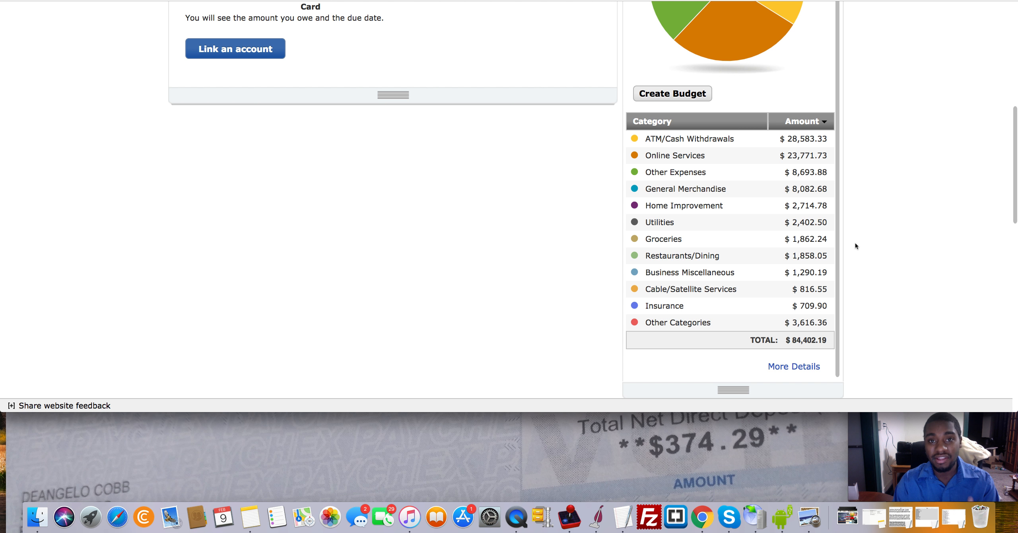
mouse_move(861, 205)
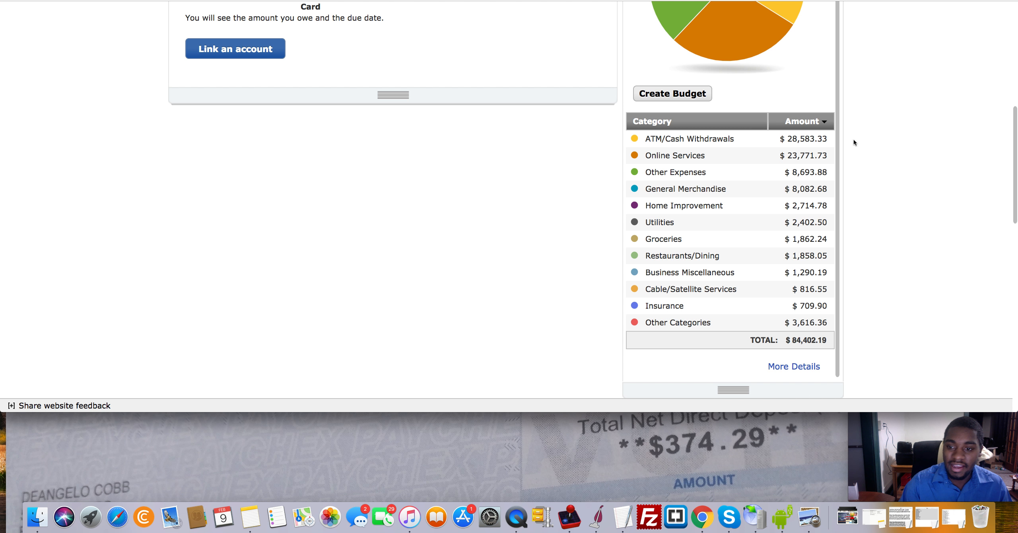
mouse_move(851, 164)
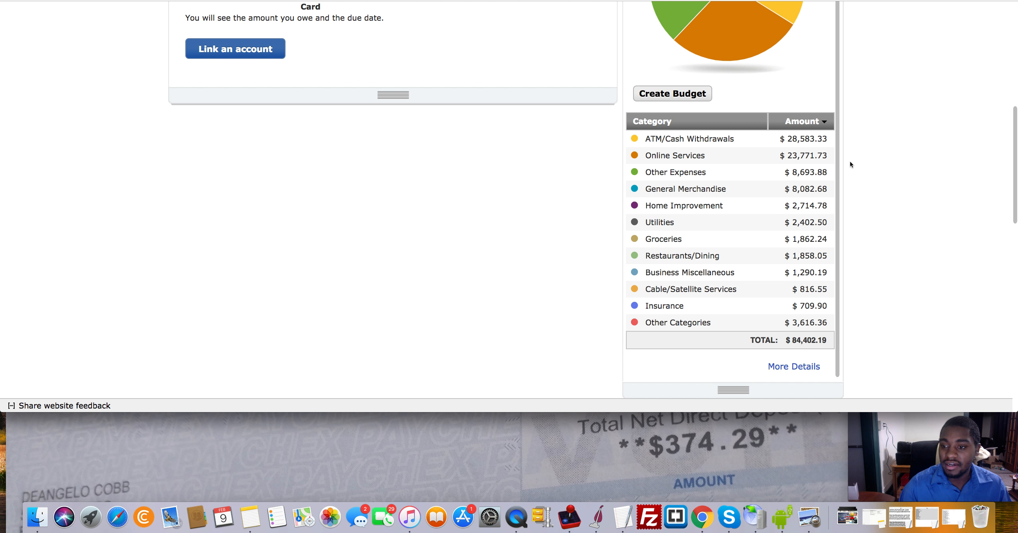
mouse_move(858, 178)
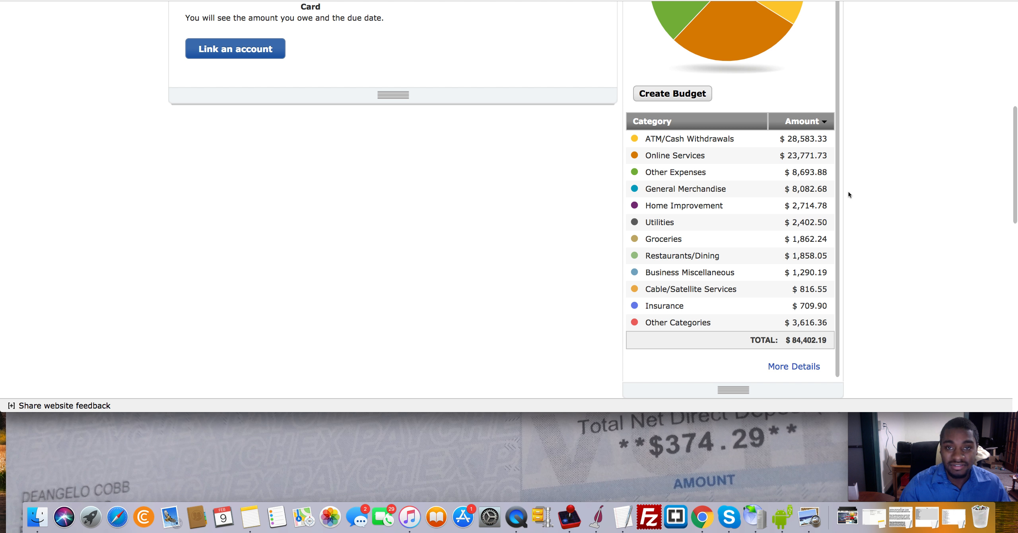
mouse_move(845, 211)
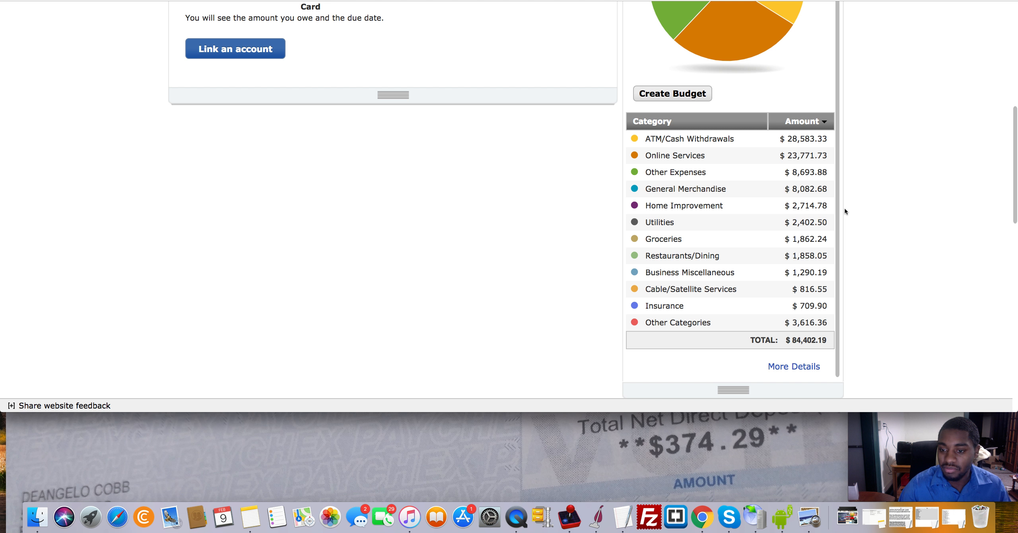
mouse_move(847, 230)
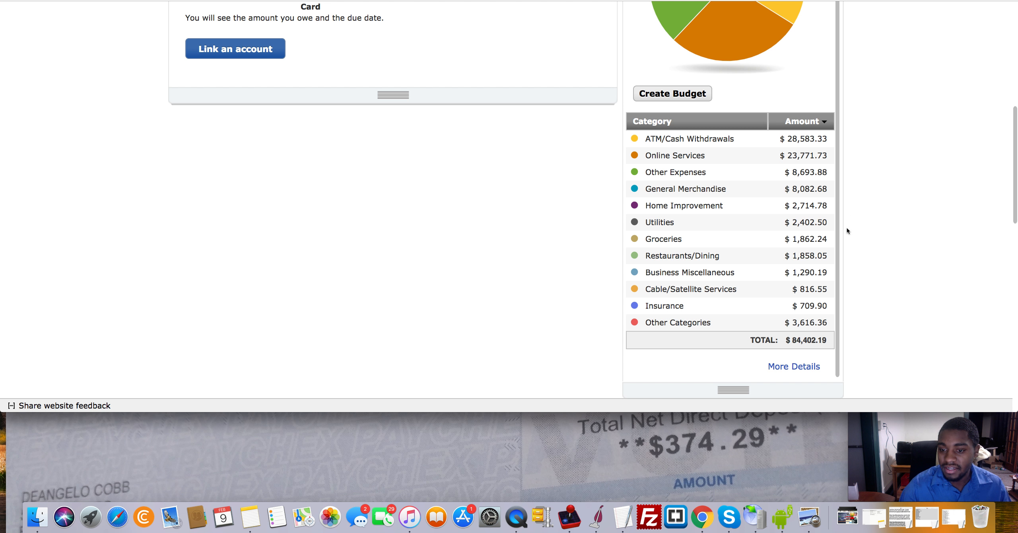
mouse_move(846, 226)
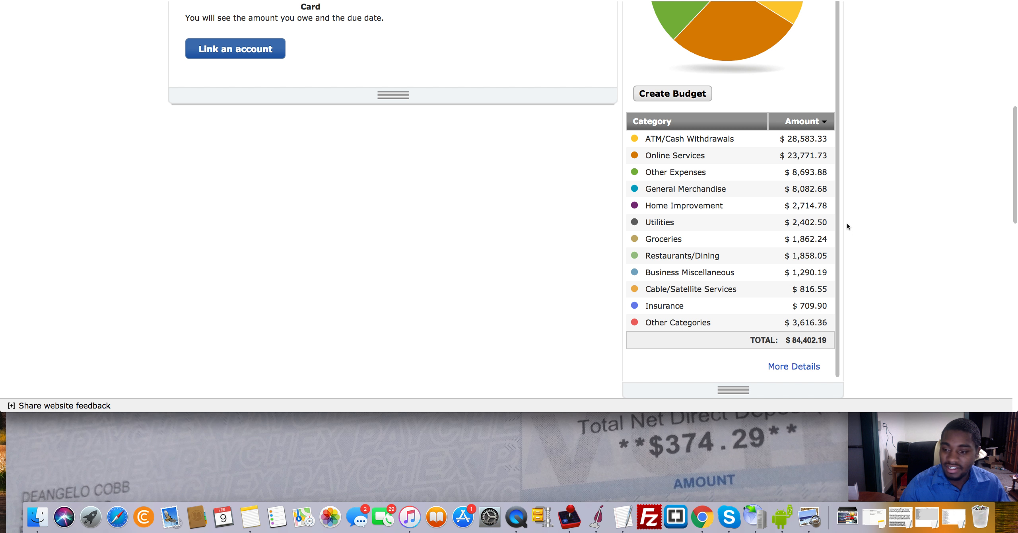
mouse_move(844, 244)
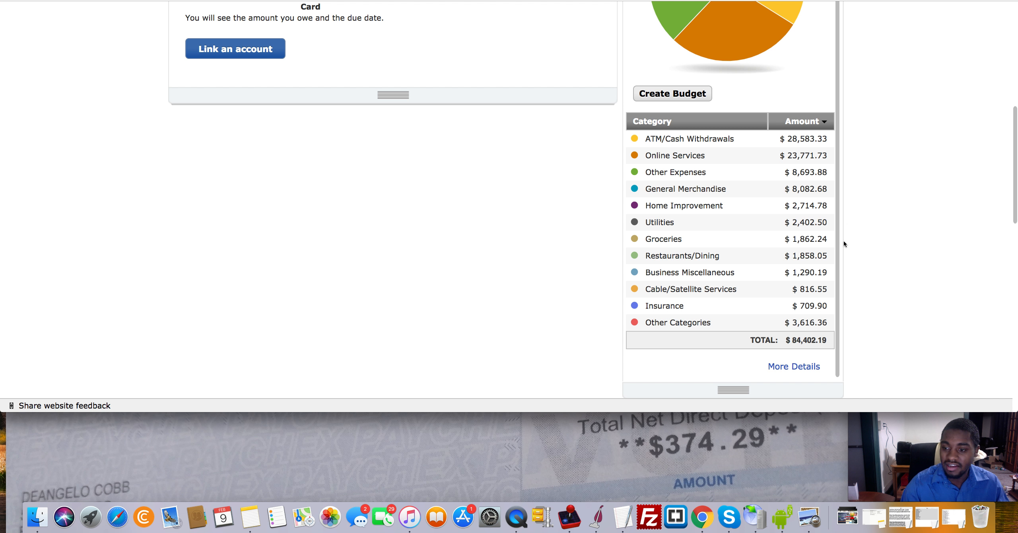
mouse_move(841, 255)
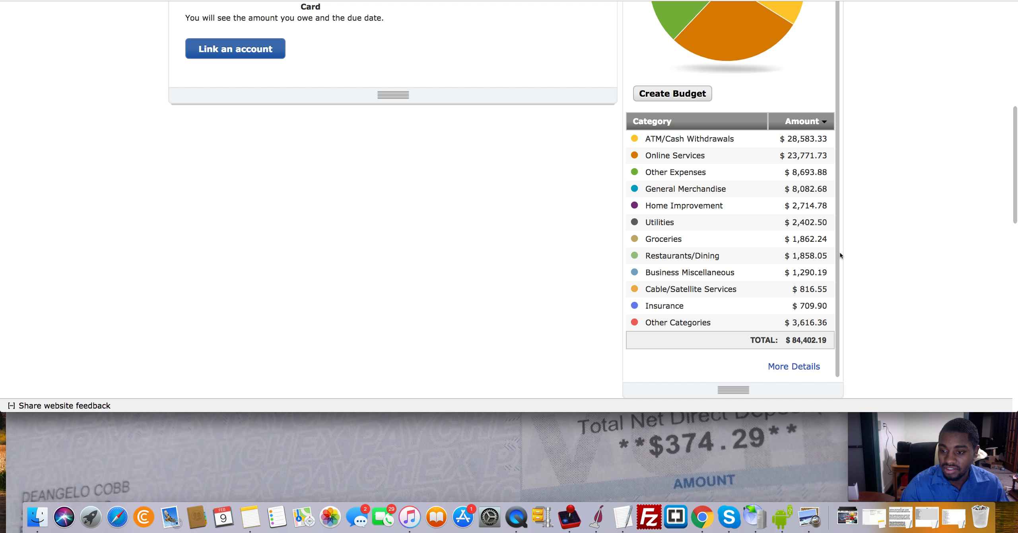
mouse_move(850, 265)
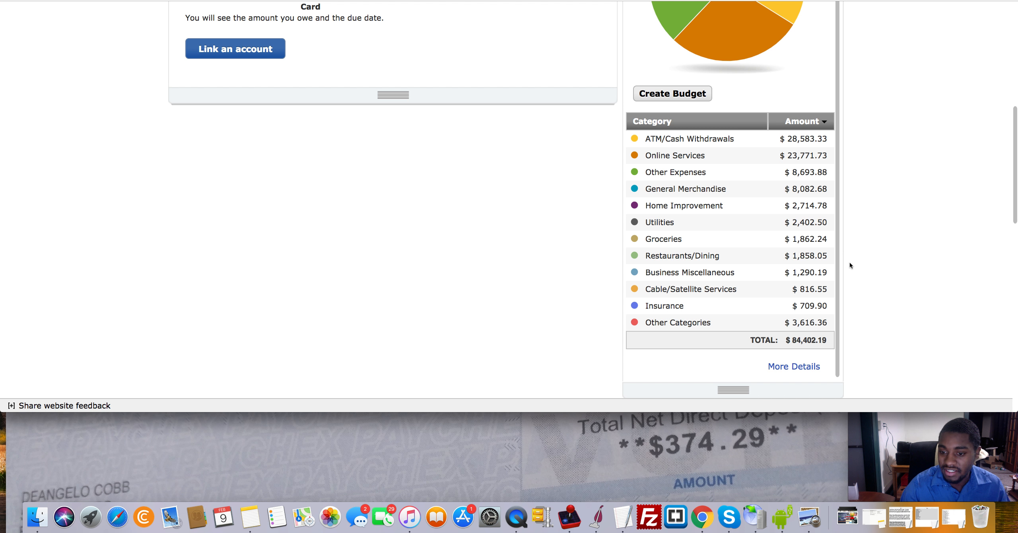
mouse_move(848, 276)
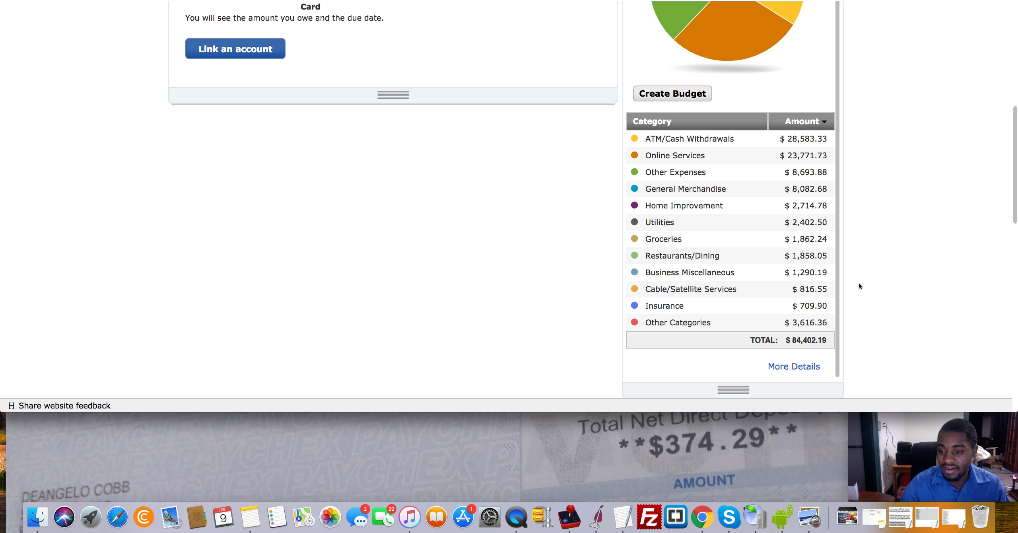
mouse_move(853, 295)
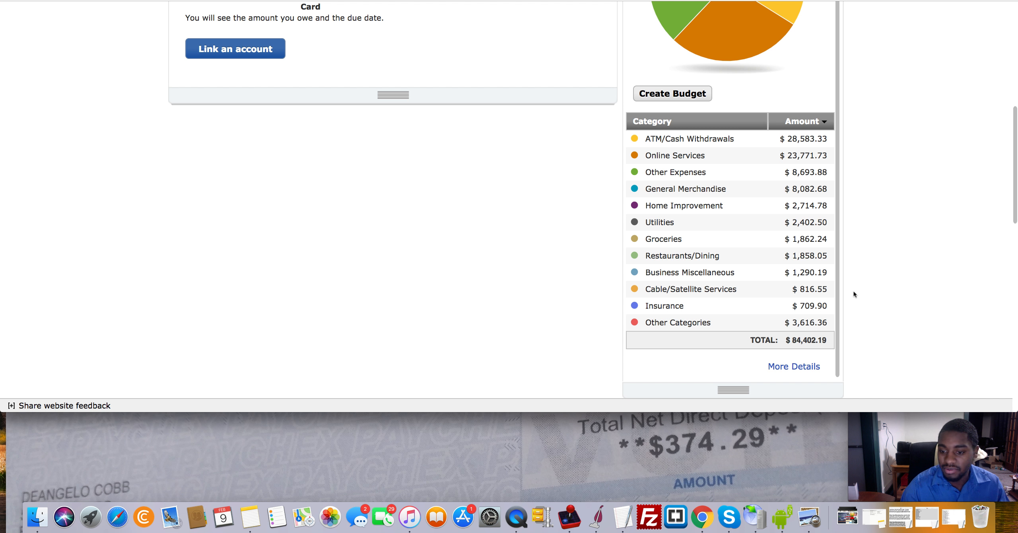
mouse_move(855, 297)
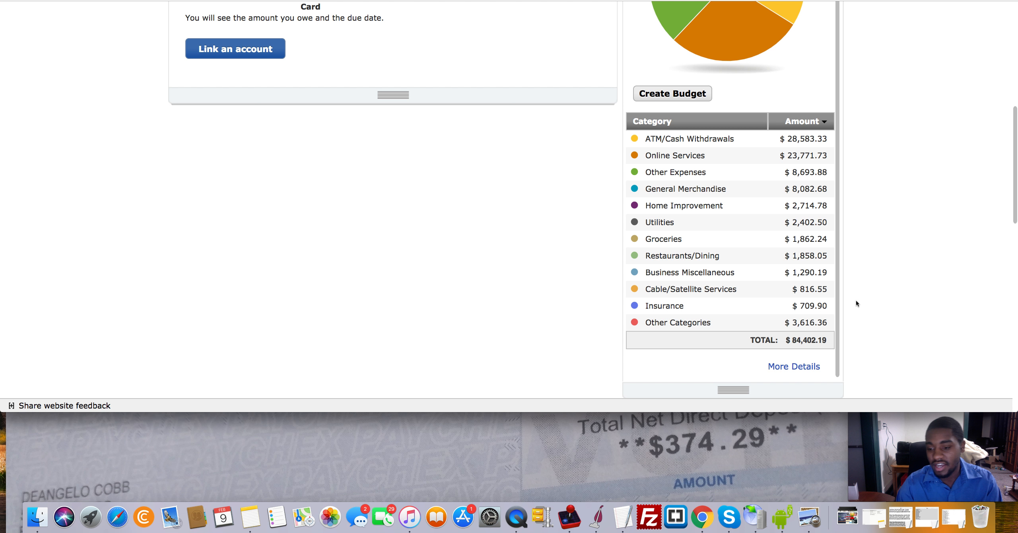
mouse_move(854, 316)
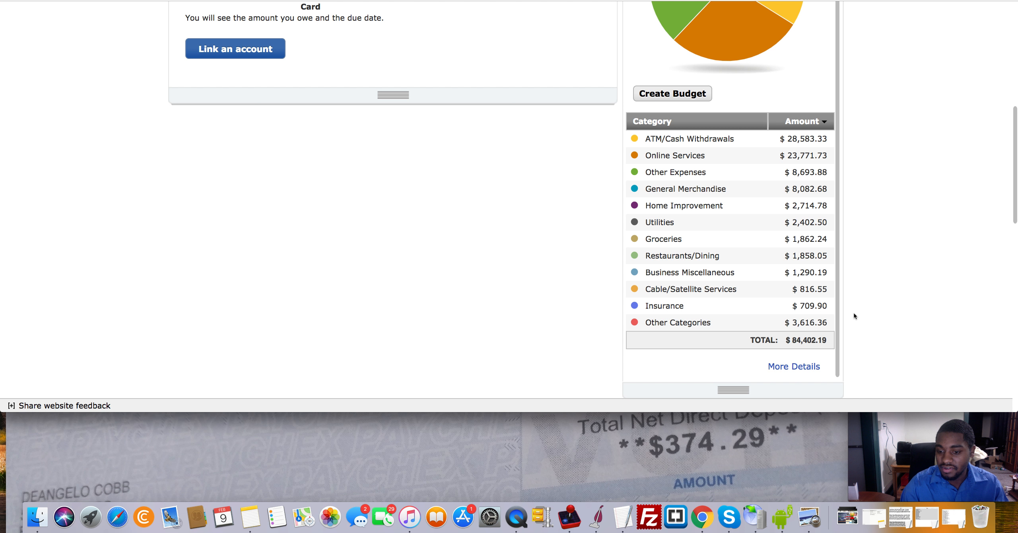
mouse_move(860, 324)
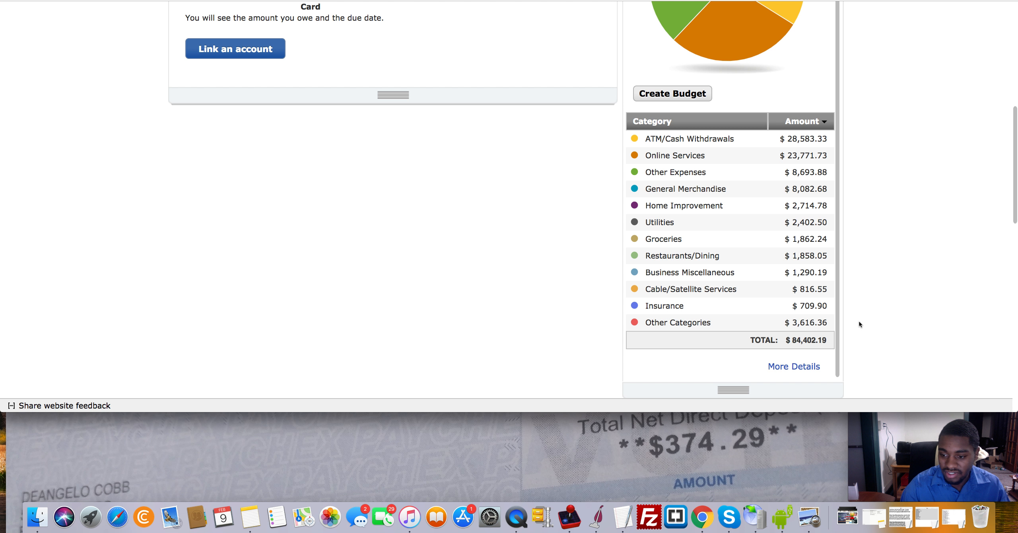
mouse_move(857, 355)
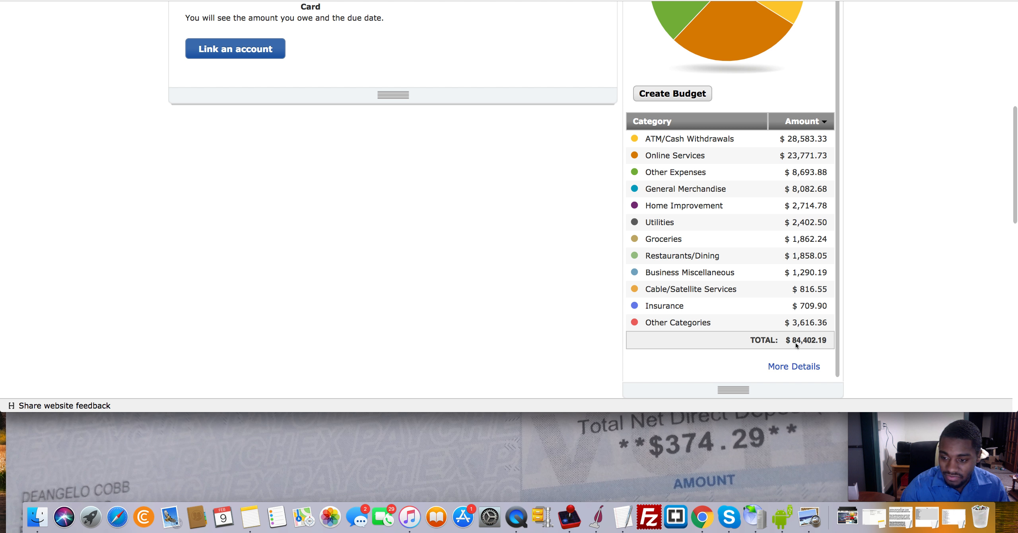
mouse_move(822, 349)
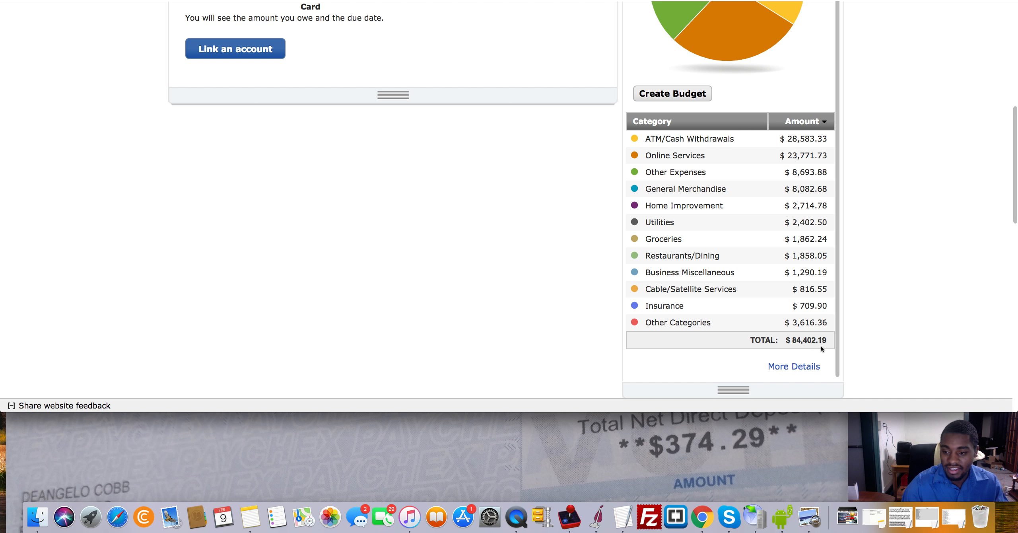
mouse_move(884, 339)
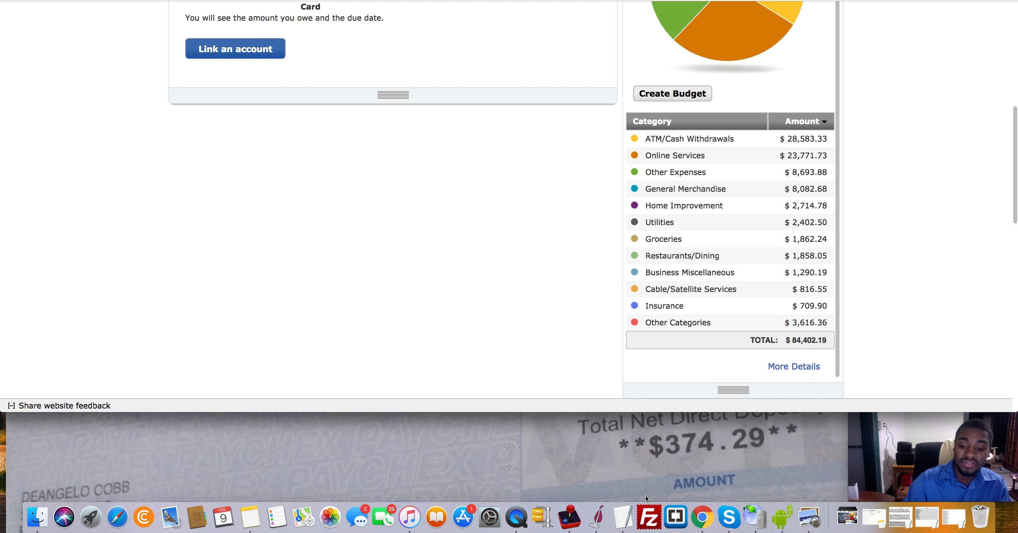
mouse_move(891, 370)
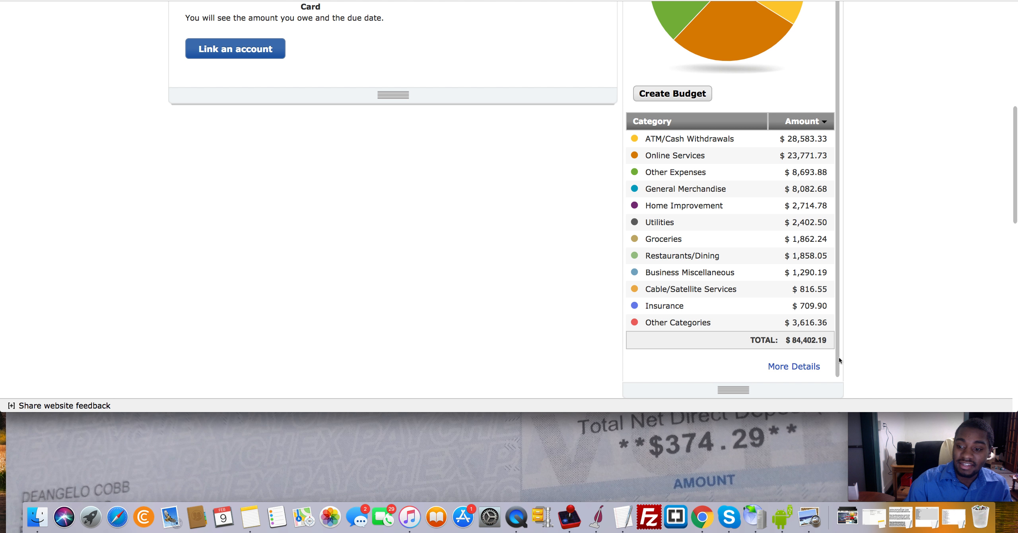
mouse_move(837, 315)
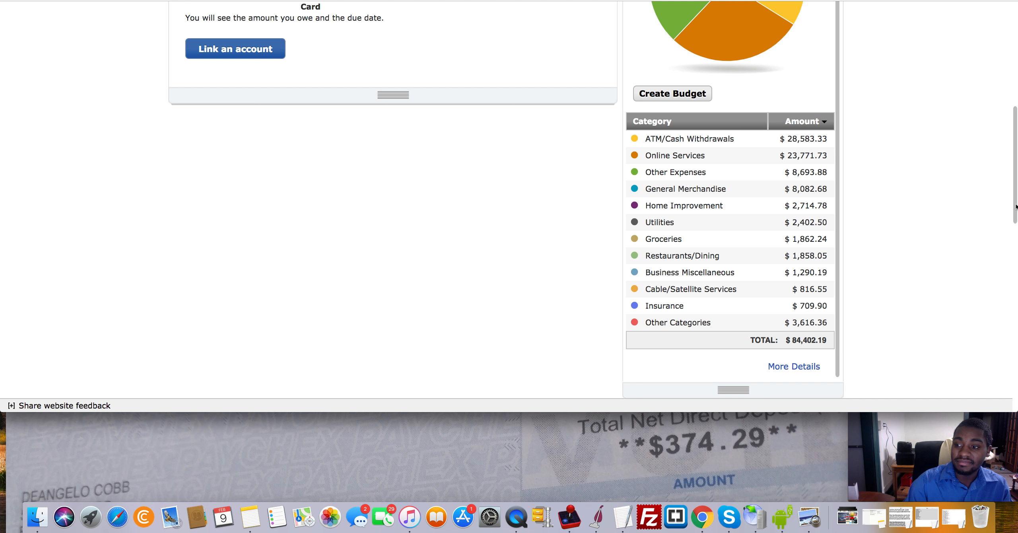
scroll("up", 3)
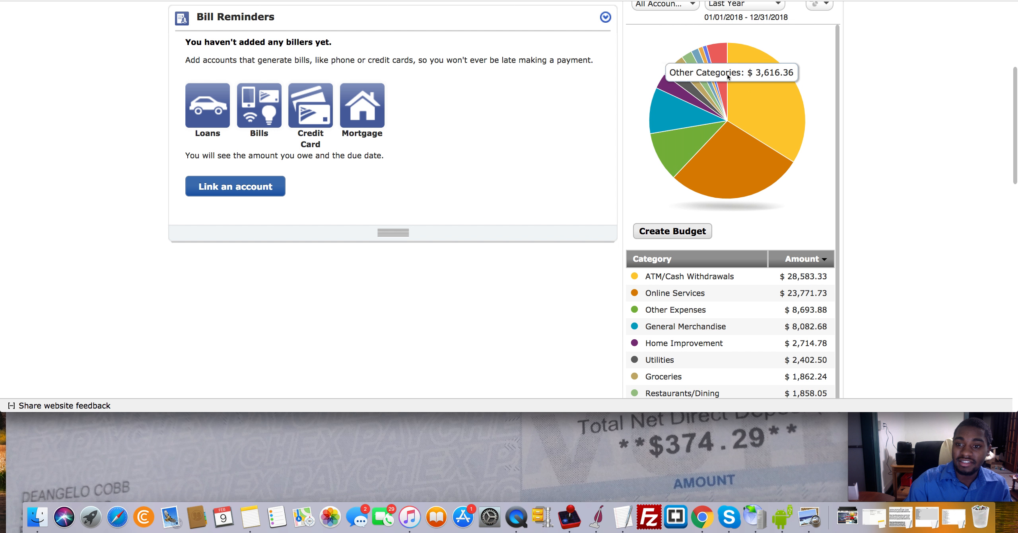
mouse_move(691, 143)
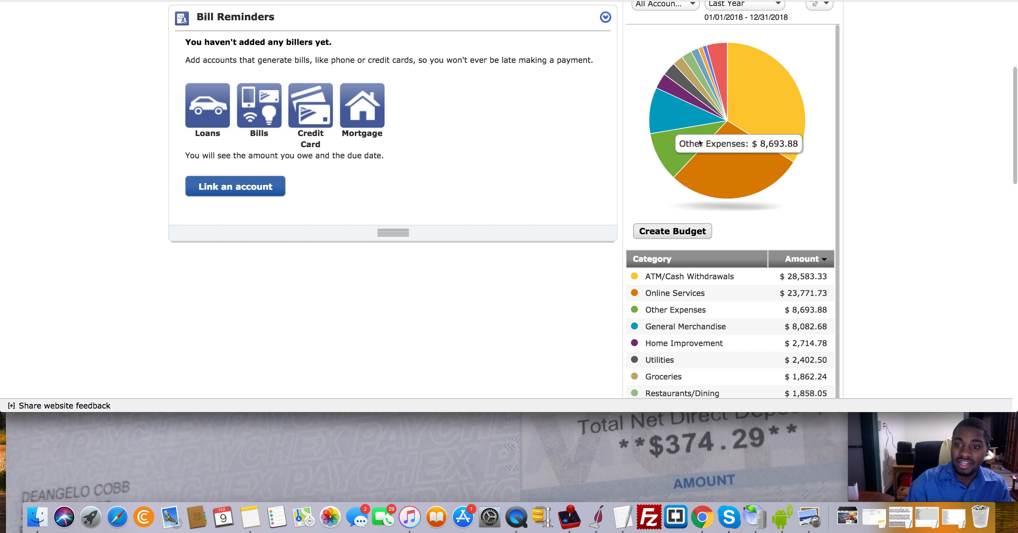
mouse_move(762, 168)
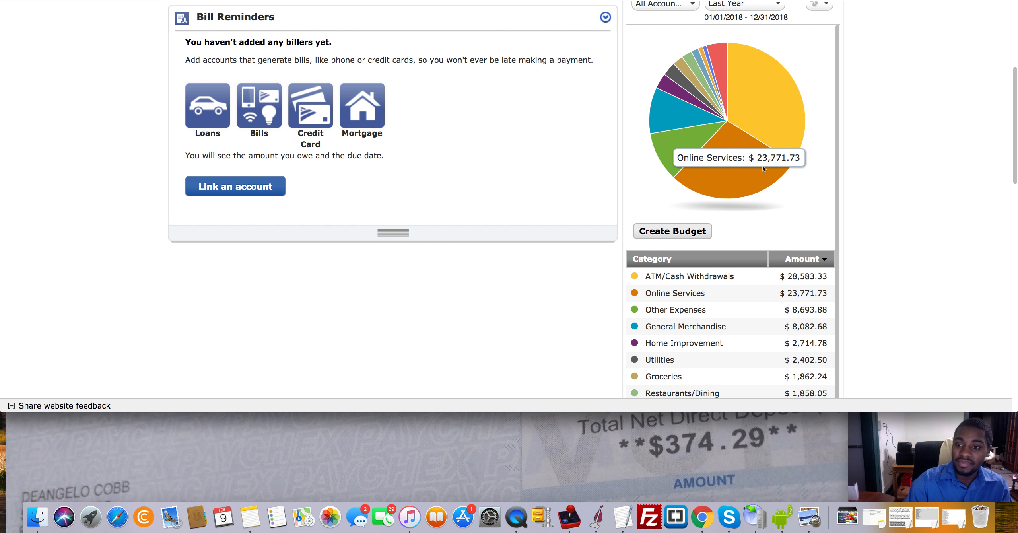
scroll("down", 3)
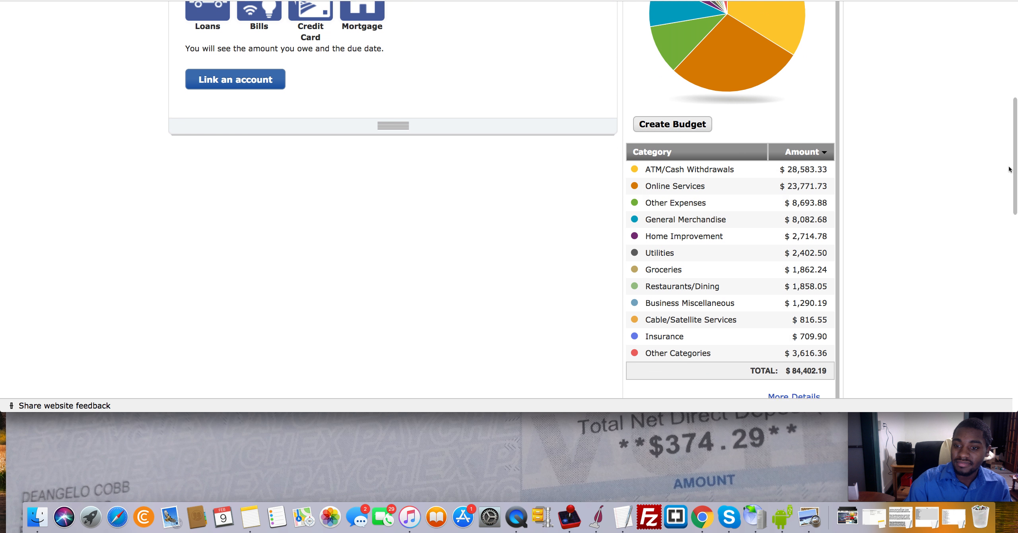
scroll("down", 3)
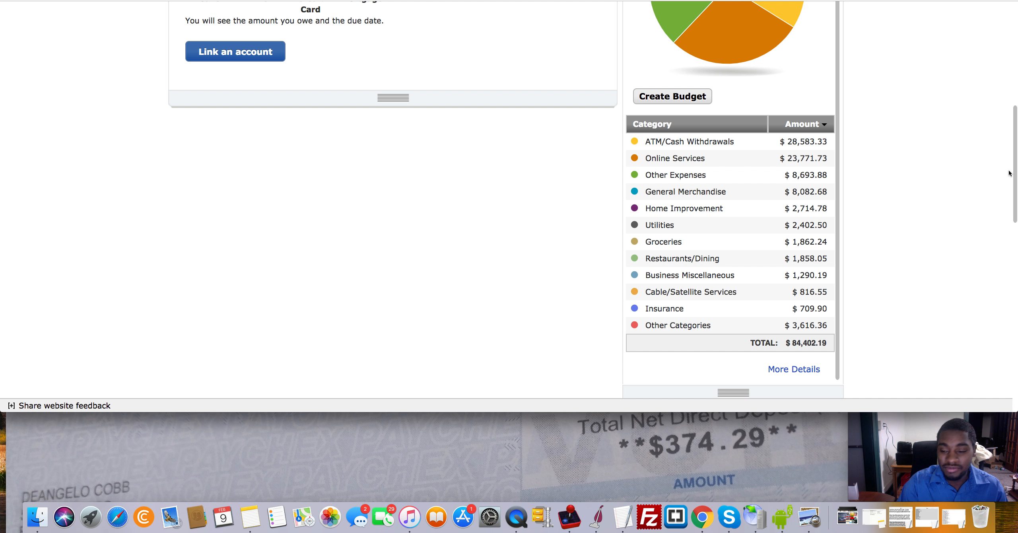
mouse_move(904, 241)
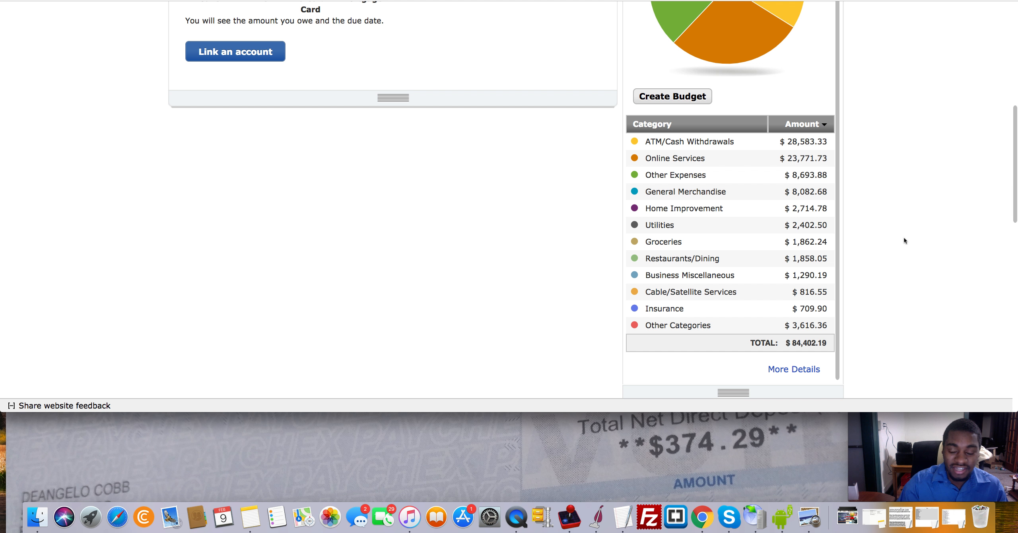
mouse_move(915, 280)
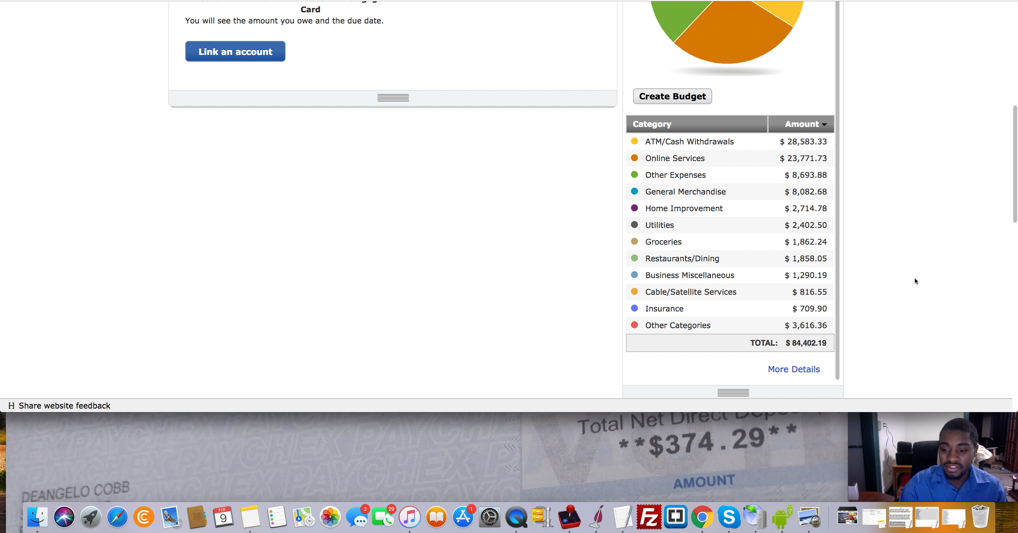